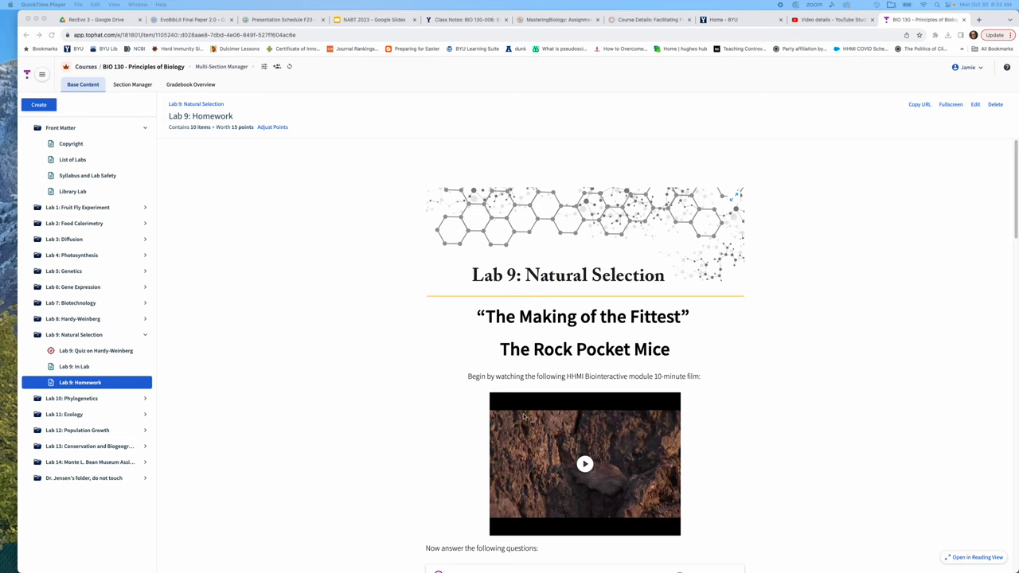
pyautogui.moveTo(631, 359)
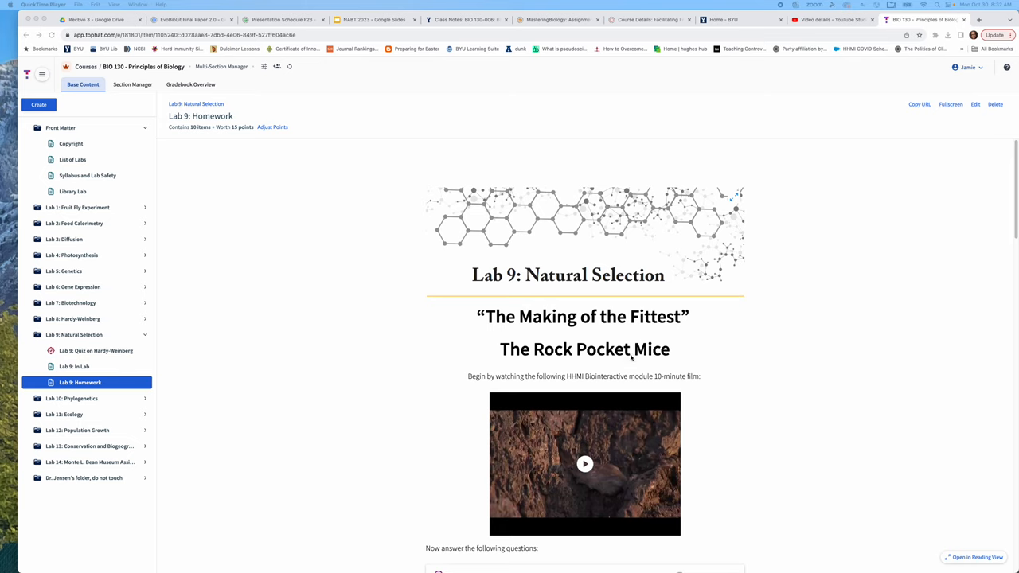
pyautogui.moveTo(736, 414)
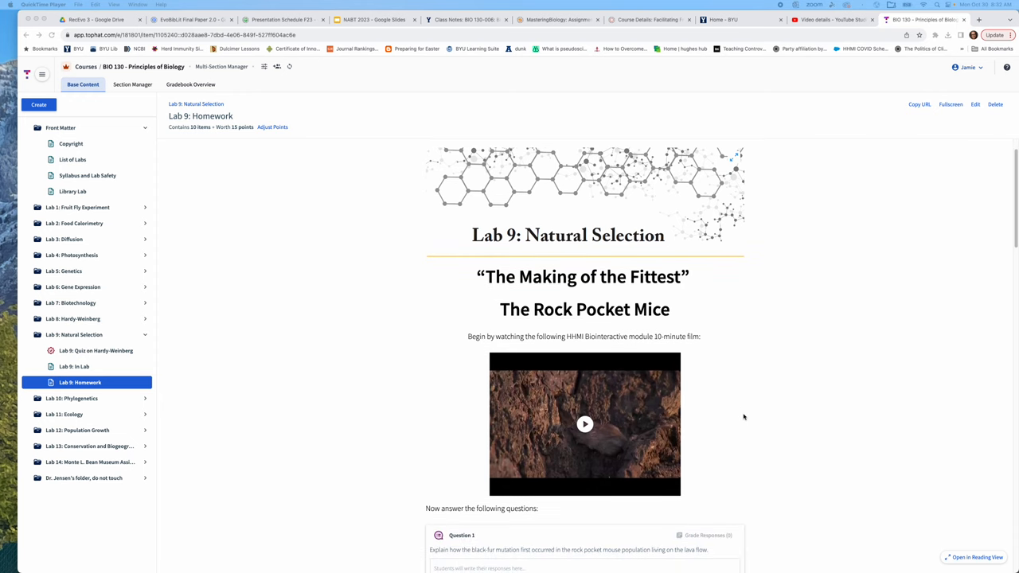
pyautogui.moveTo(659, 453)
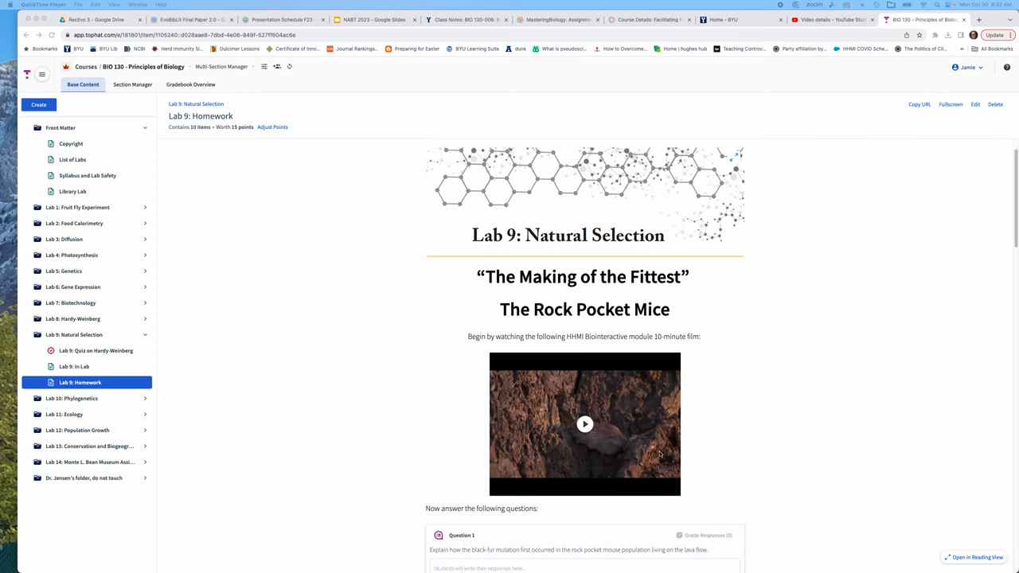
pyautogui.moveTo(748, 473)
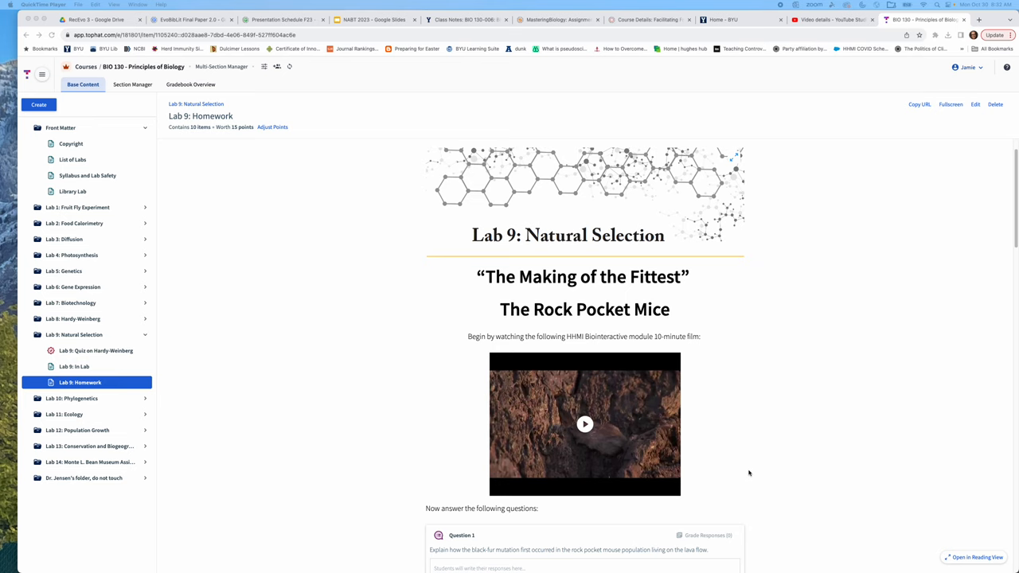
pyautogui.scroll(-3)
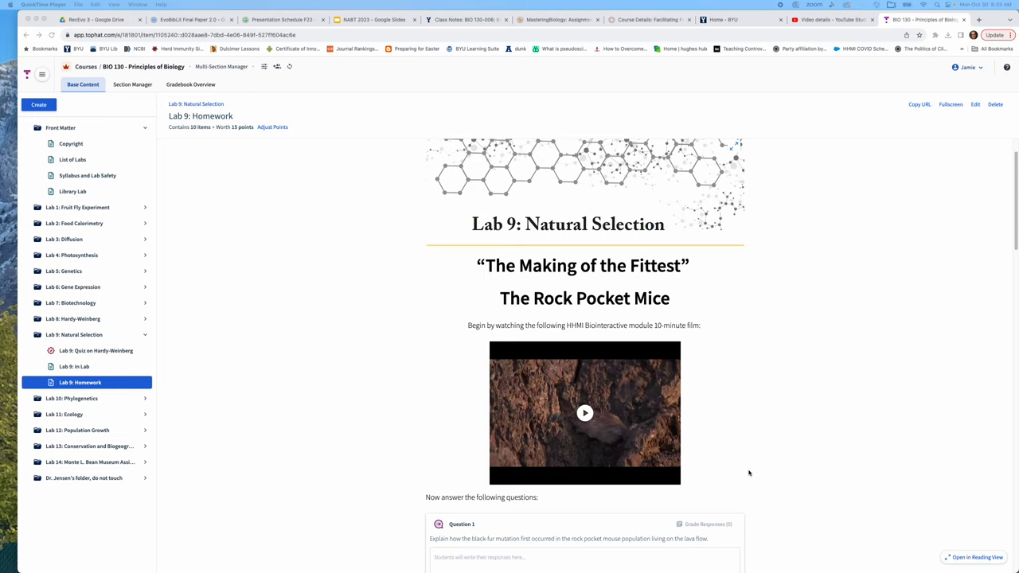
pyautogui.scroll(-3)
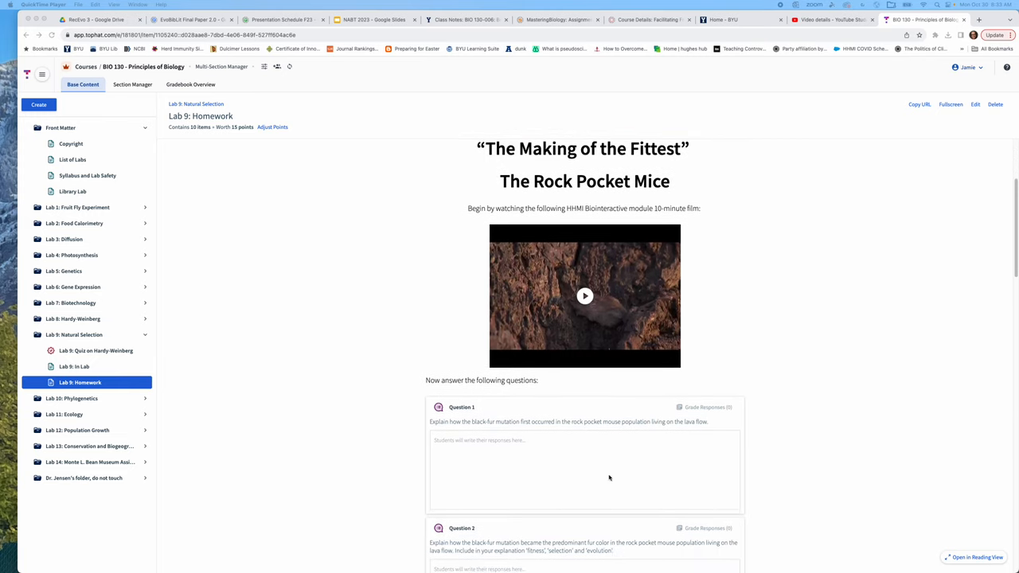
pyautogui.scroll(-3)
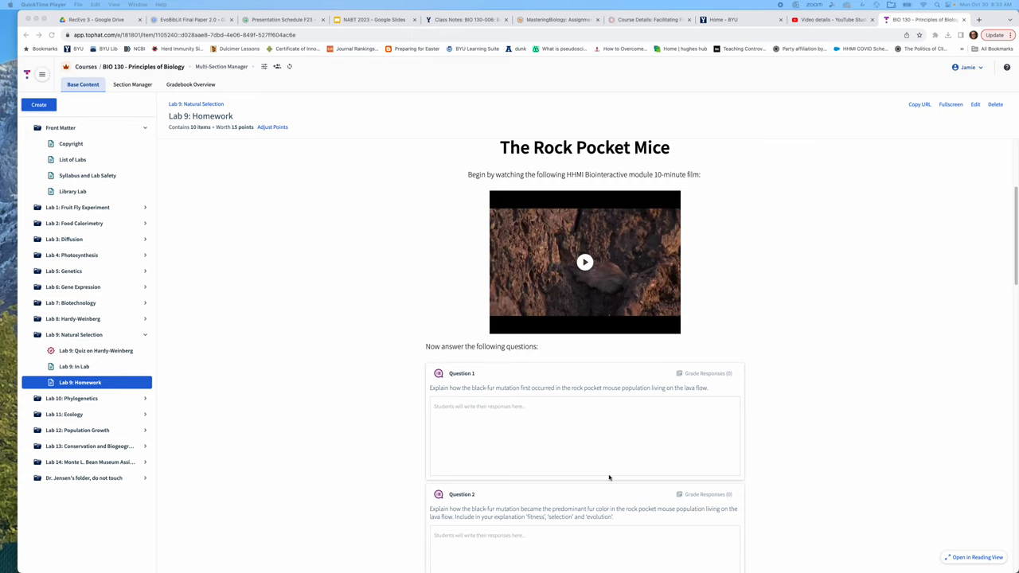
pyautogui.moveTo(586, 443)
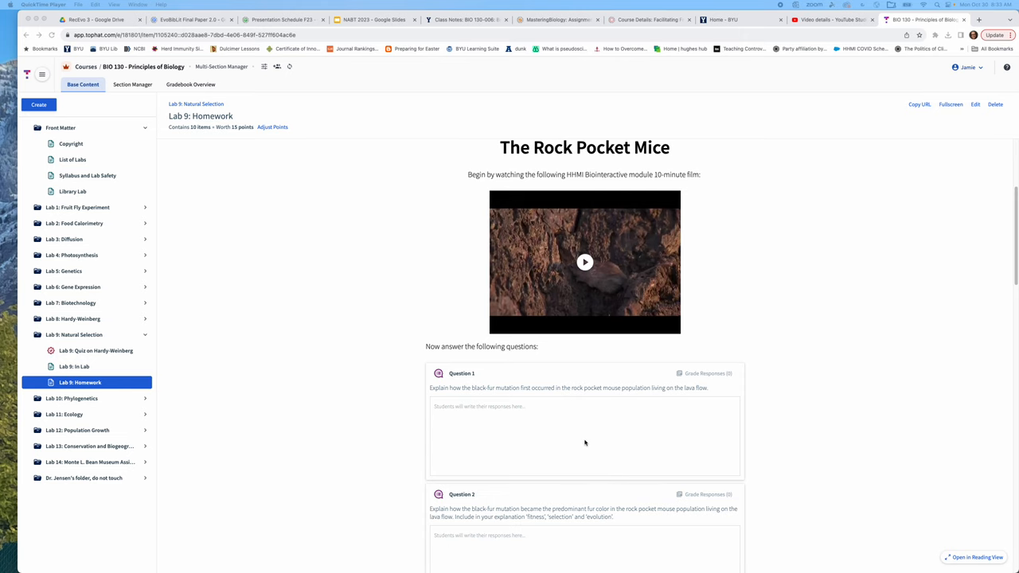
pyautogui.scroll(-3)
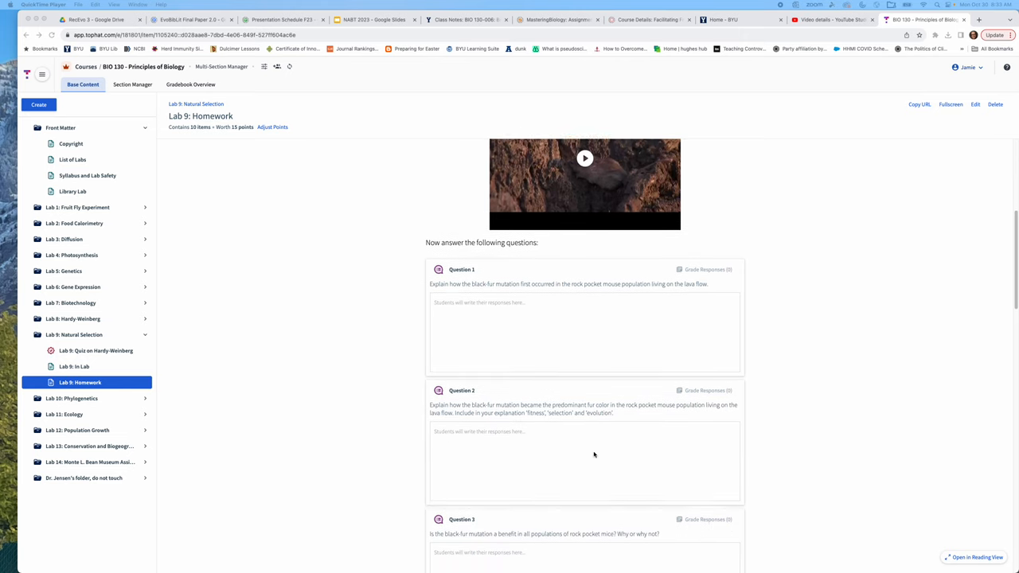
pyautogui.scroll(-3)
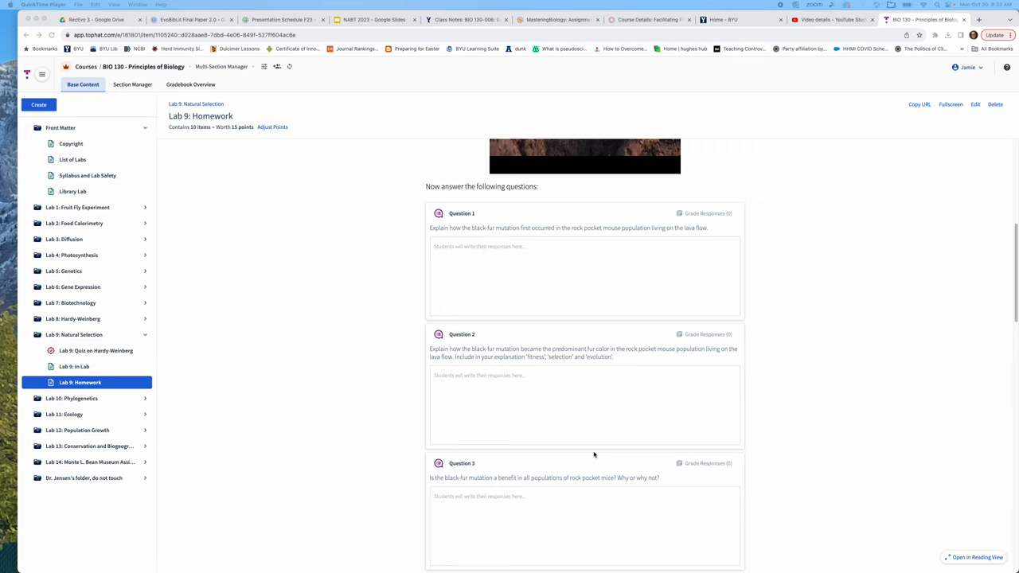
pyautogui.scroll(-3)
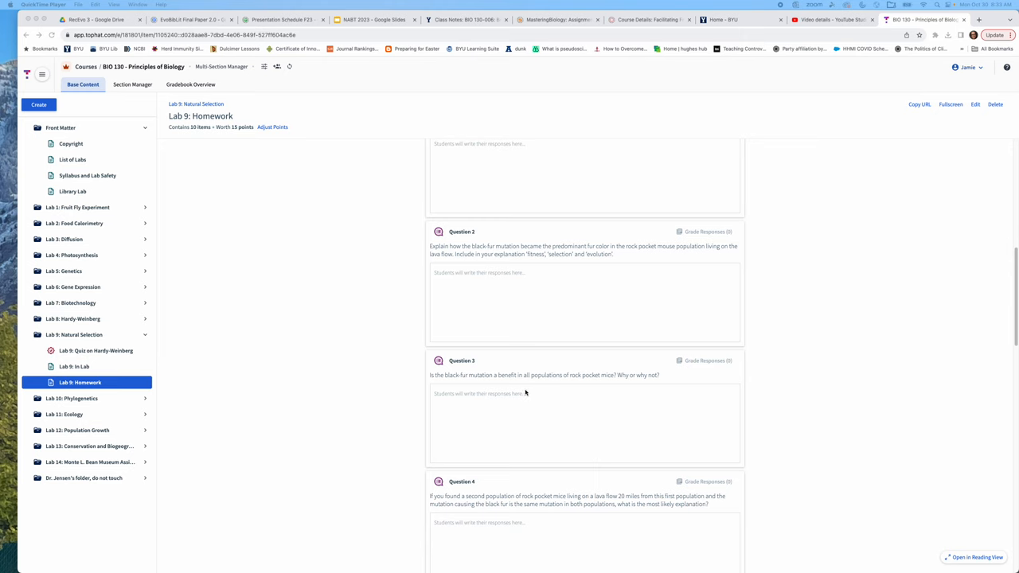
pyautogui.moveTo(626, 395)
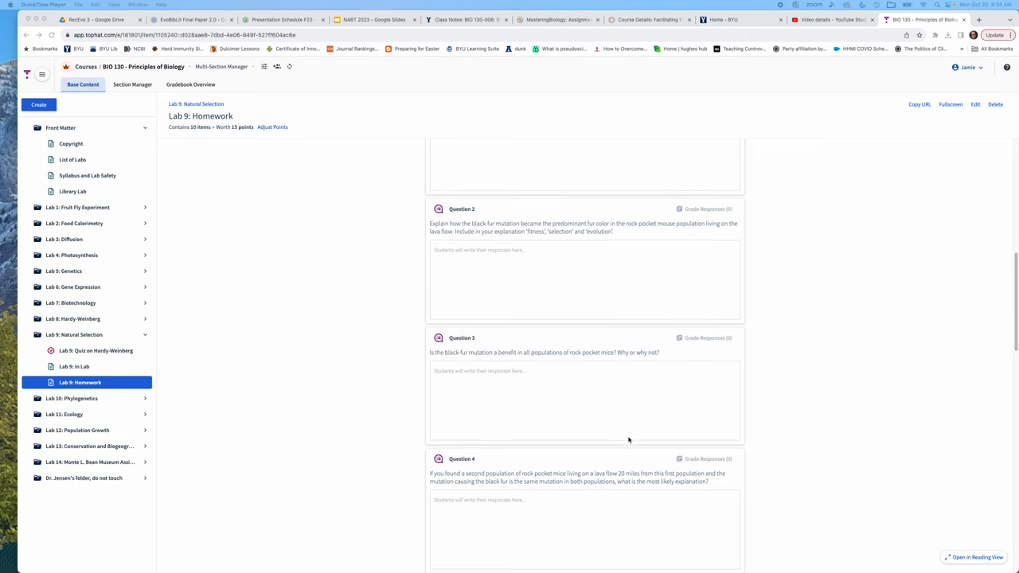
pyautogui.scroll(-3)
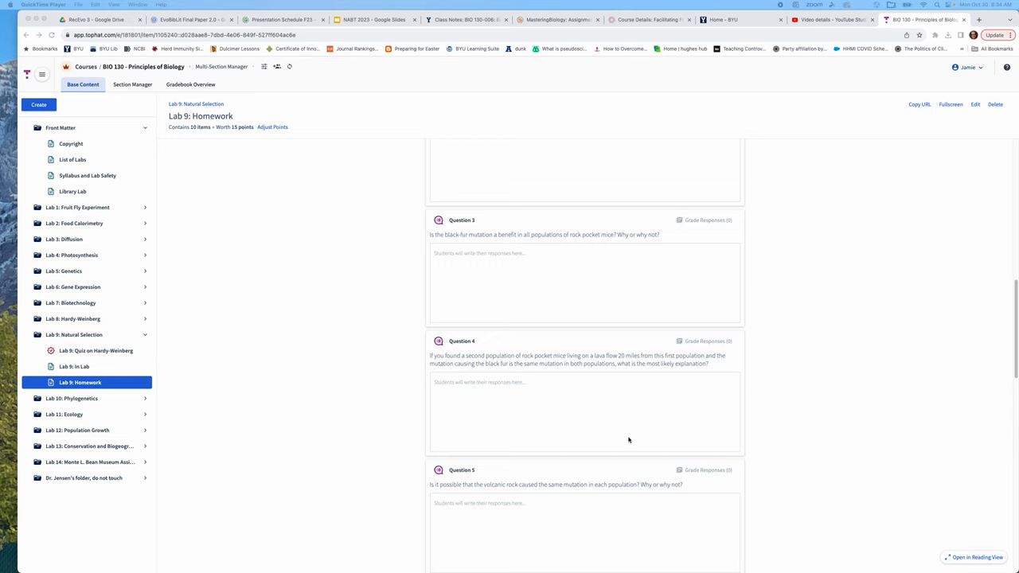
pyautogui.moveTo(524, 513)
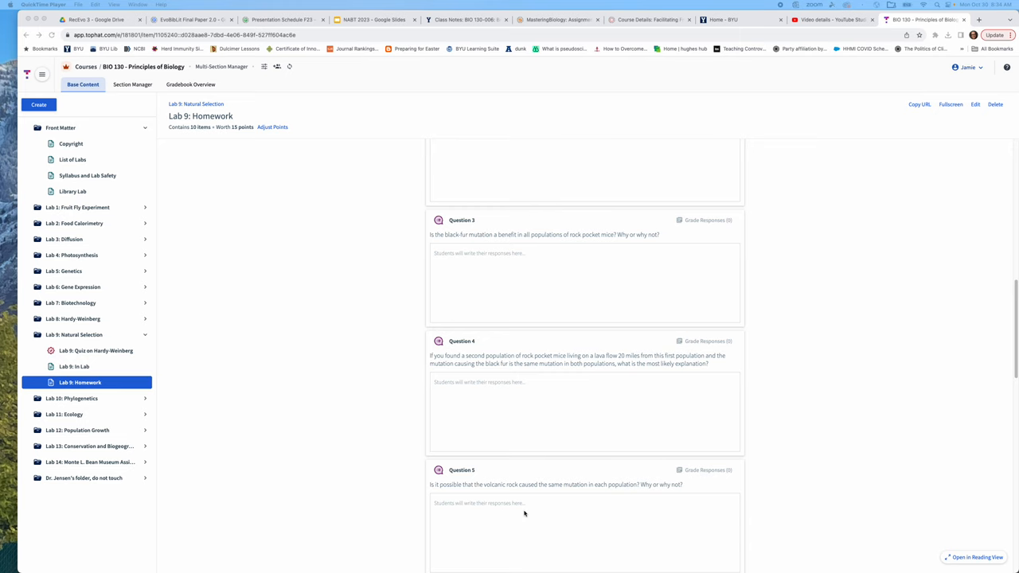
pyautogui.scroll(-3)
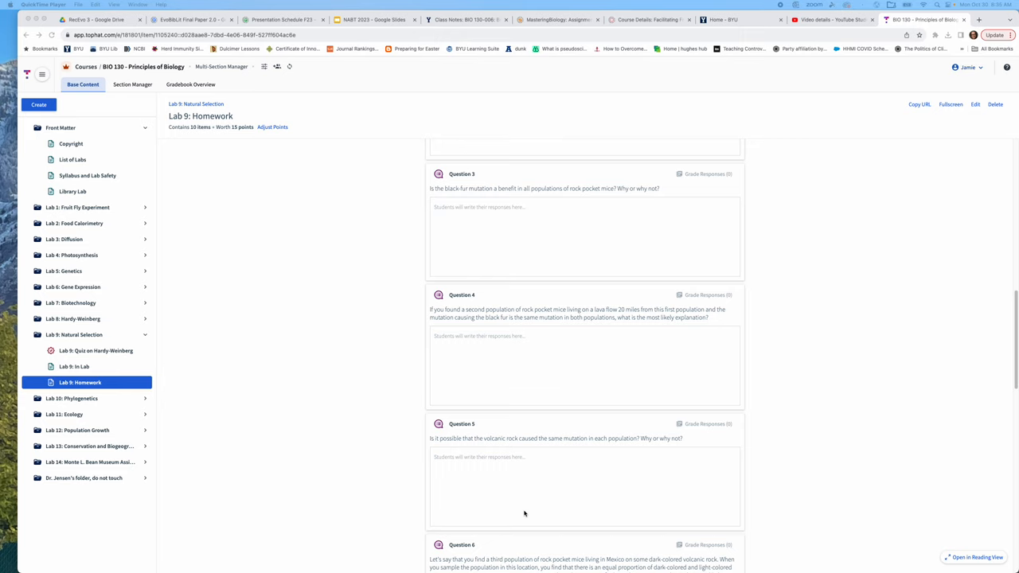
pyautogui.scroll(-3)
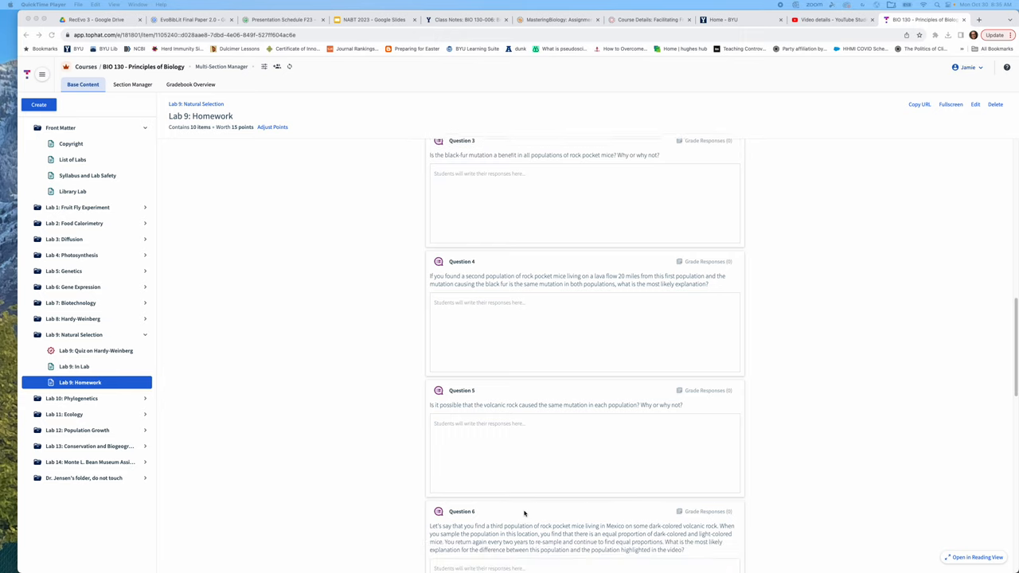
pyautogui.scroll(-3)
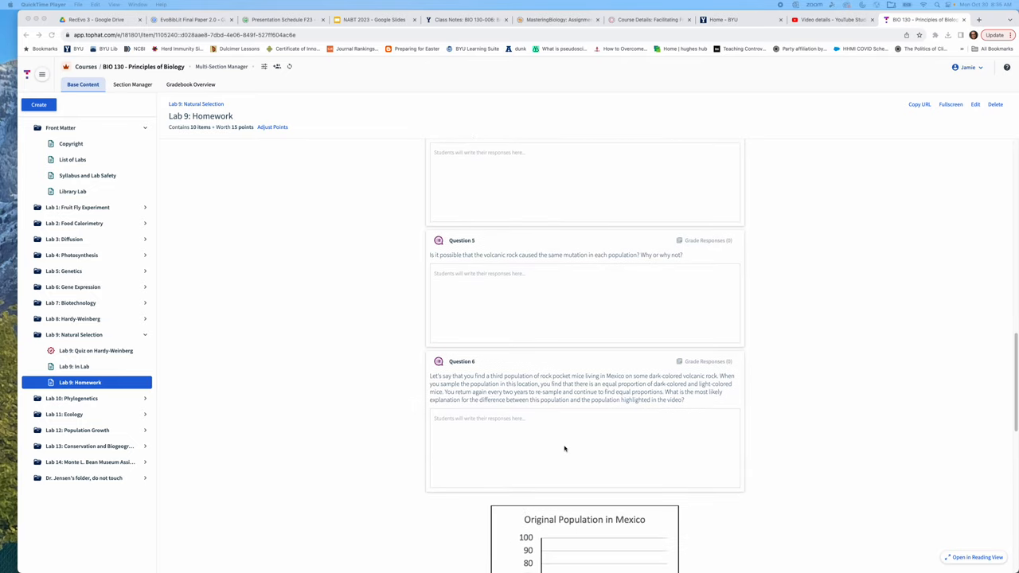
pyautogui.moveTo(645, 438)
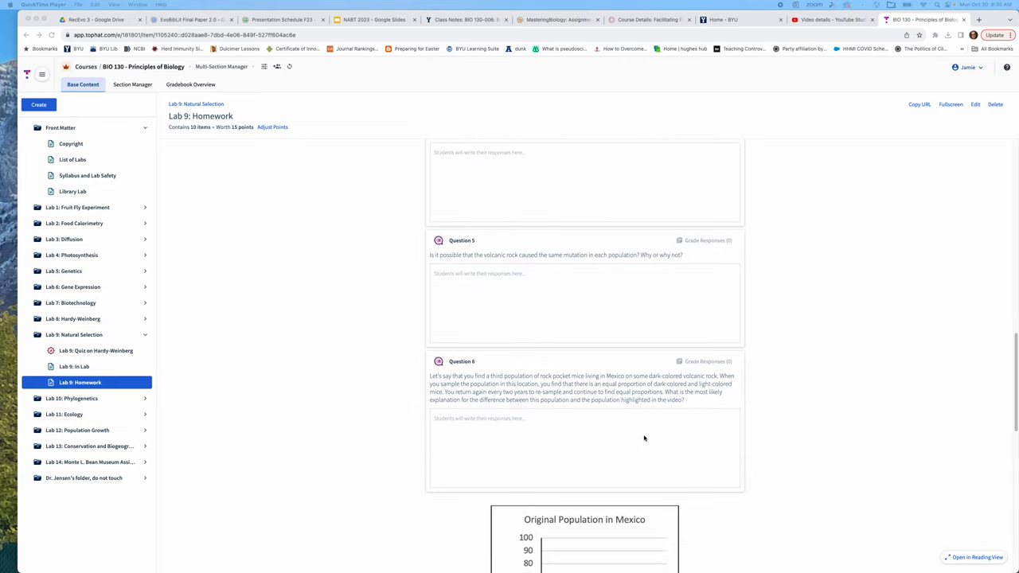
pyautogui.moveTo(513, 423)
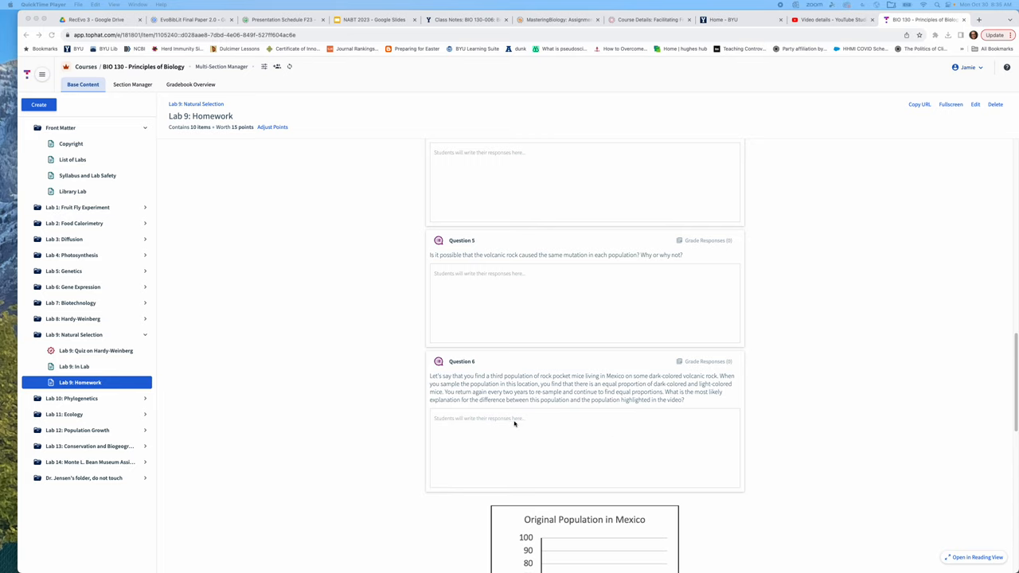
pyautogui.moveTo(688, 406)
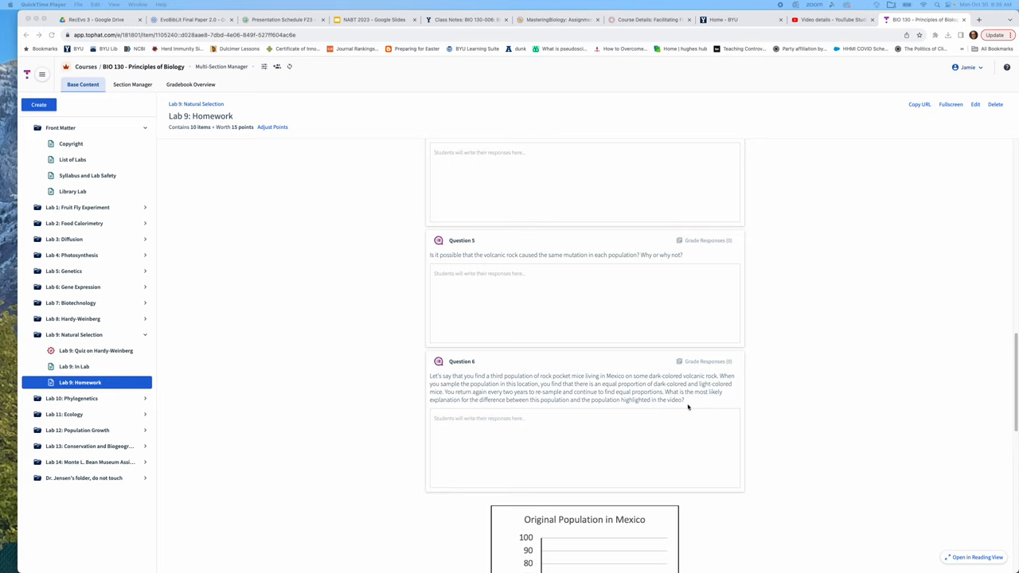
pyautogui.moveTo(691, 404)
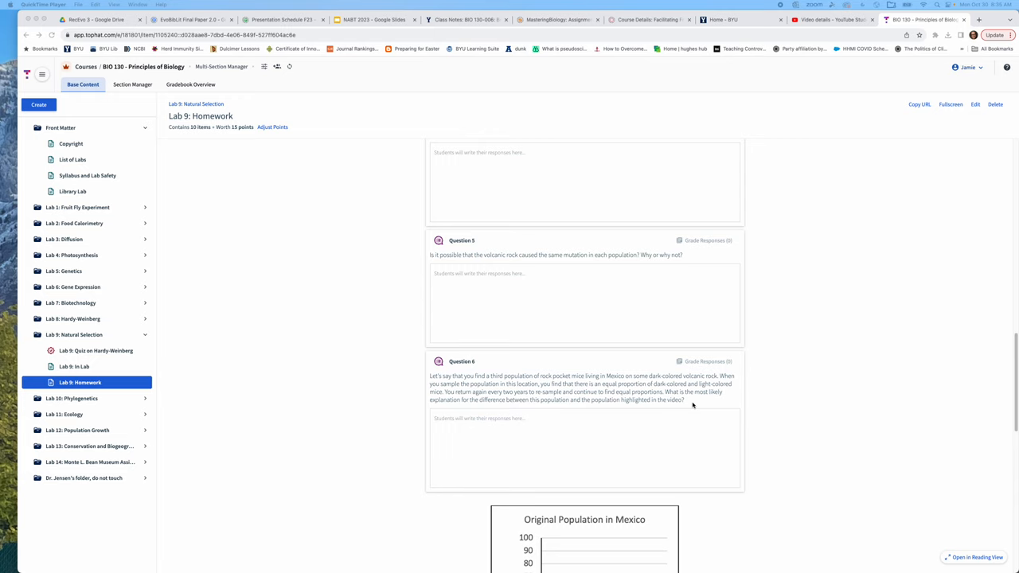
pyautogui.scroll(-3)
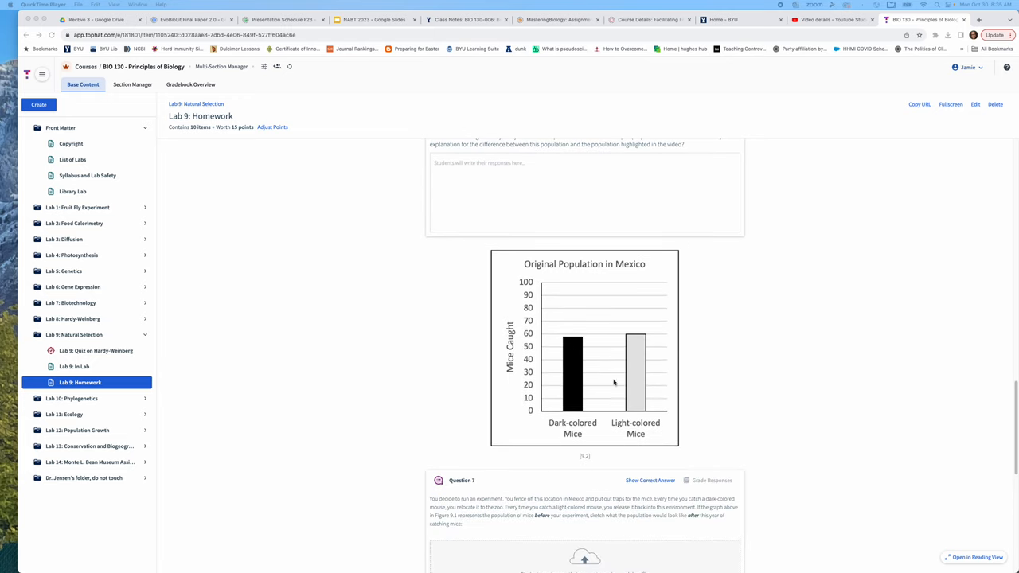
pyautogui.scroll(-3)
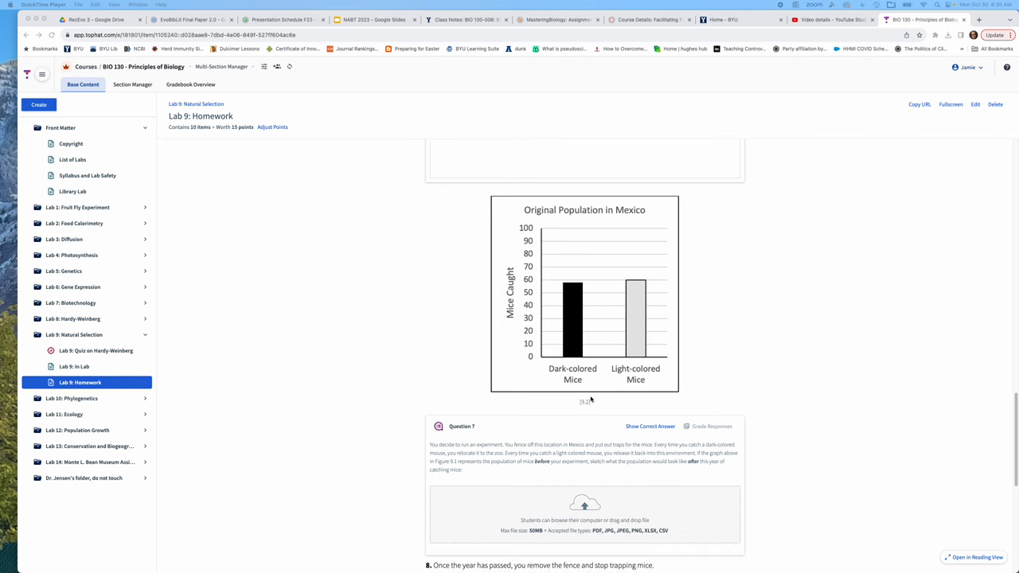
pyautogui.scroll(-3)
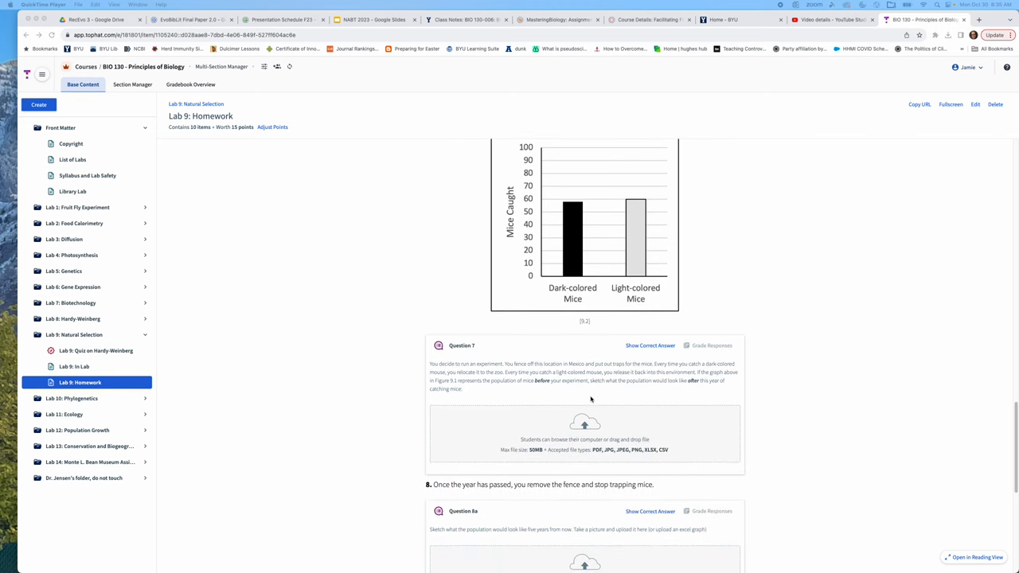
pyautogui.moveTo(652, 395)
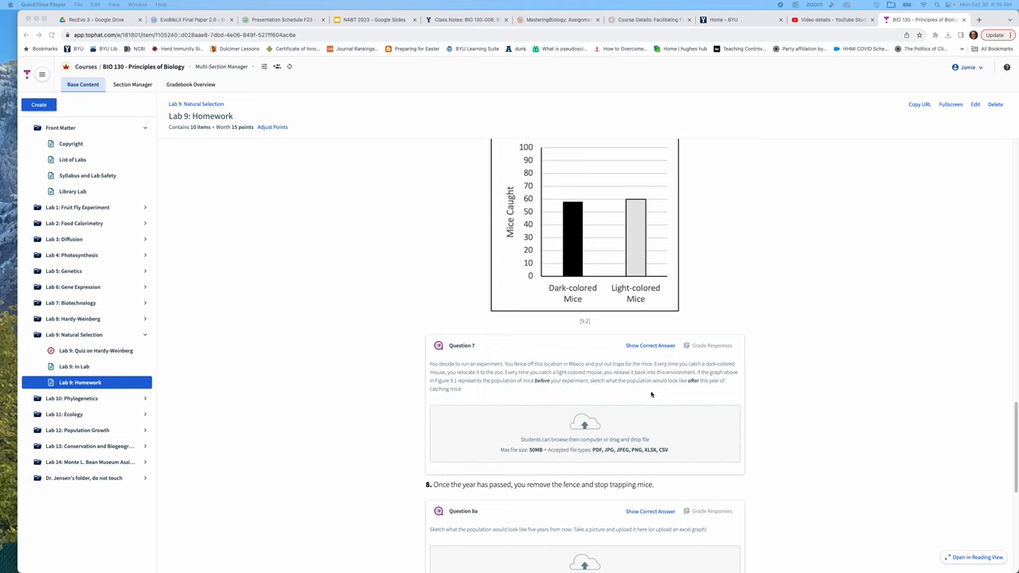
pyautogui.moveTo(522, 398)
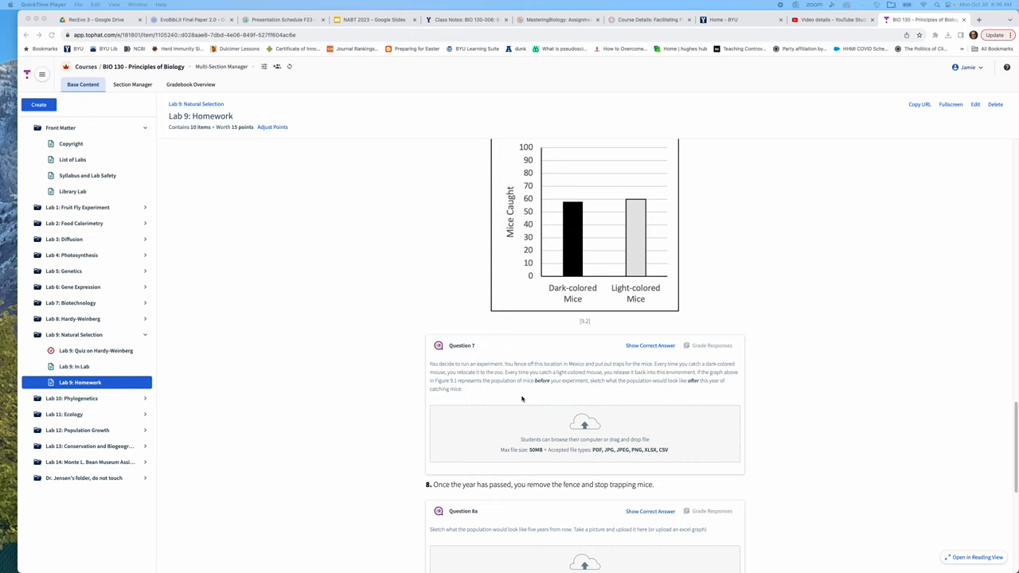
pyautogui.moveTo(570, 261)
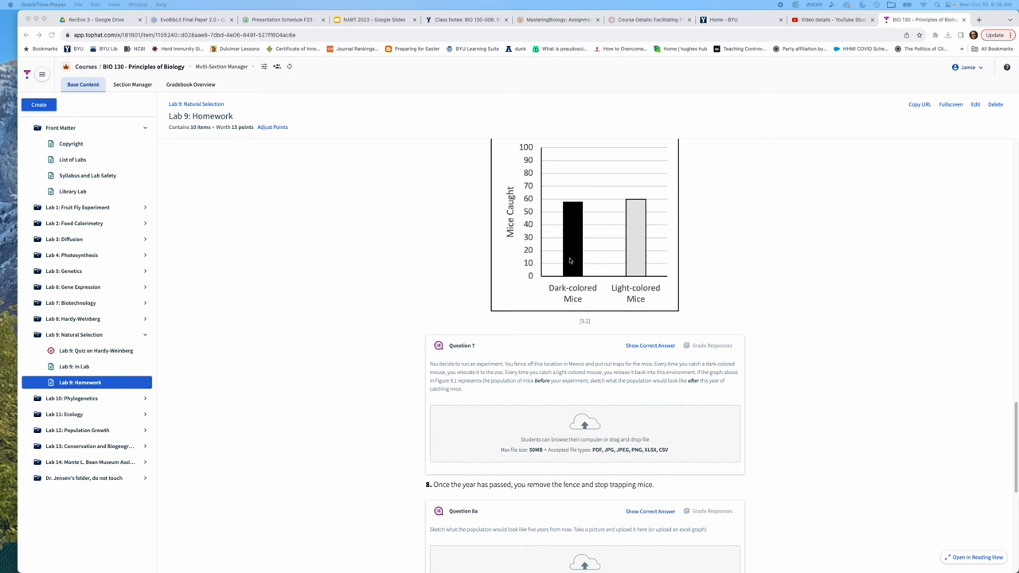
pyautogui.scroll(-3)
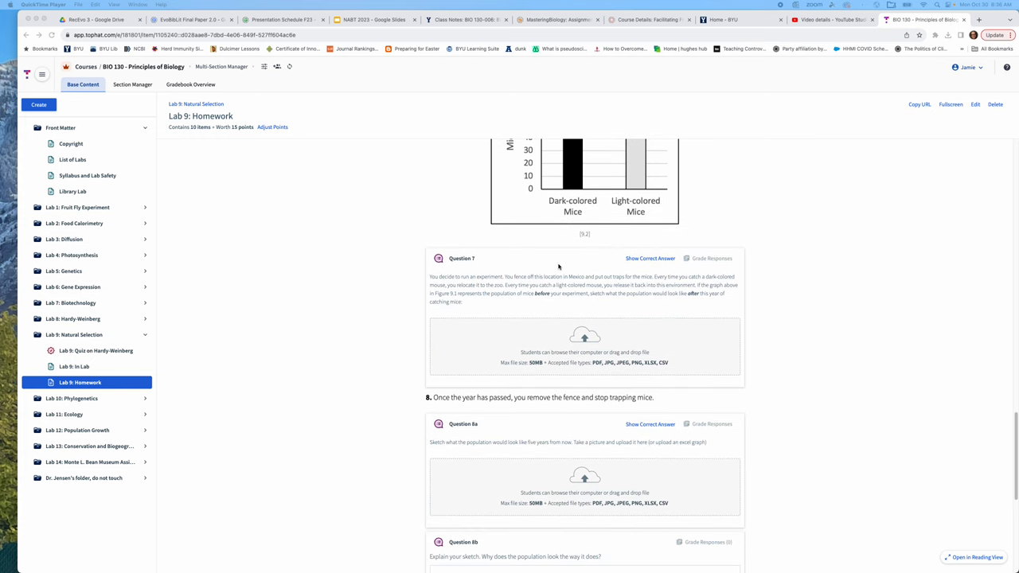
pyautogui.scroll(-3)
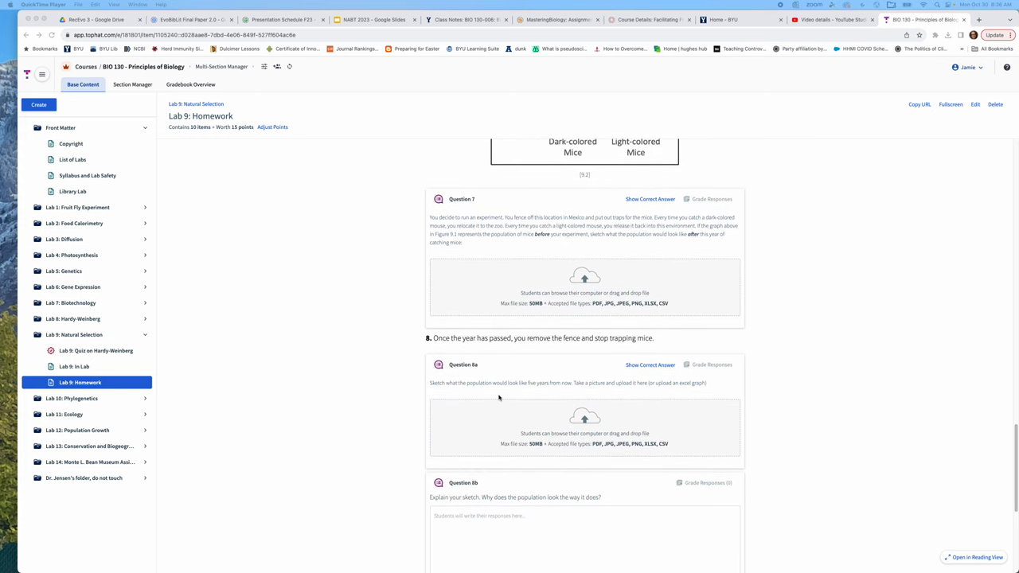
pyautogui.moveTo(621, 405)
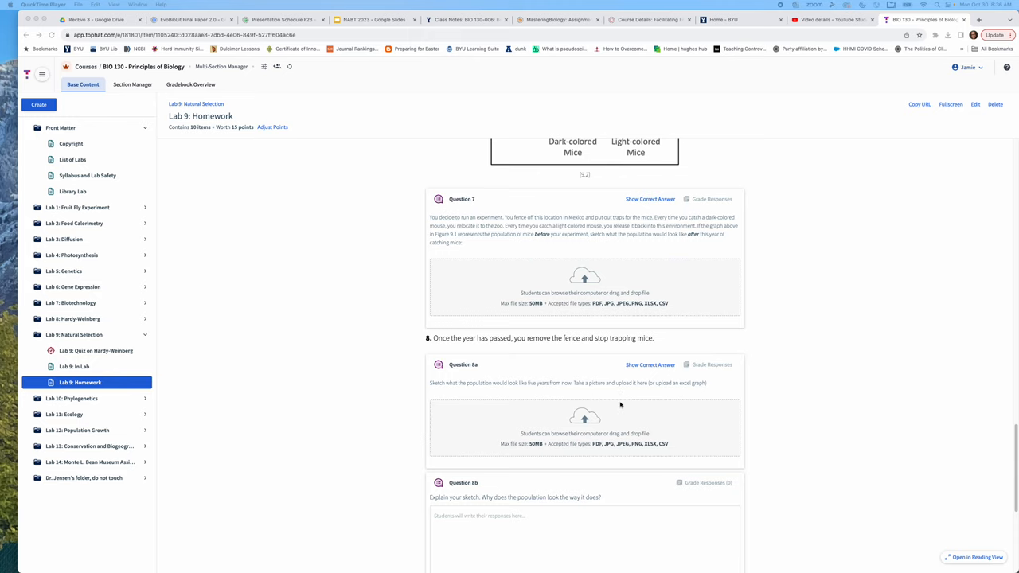
pyautogui.moveTo(608, 433)
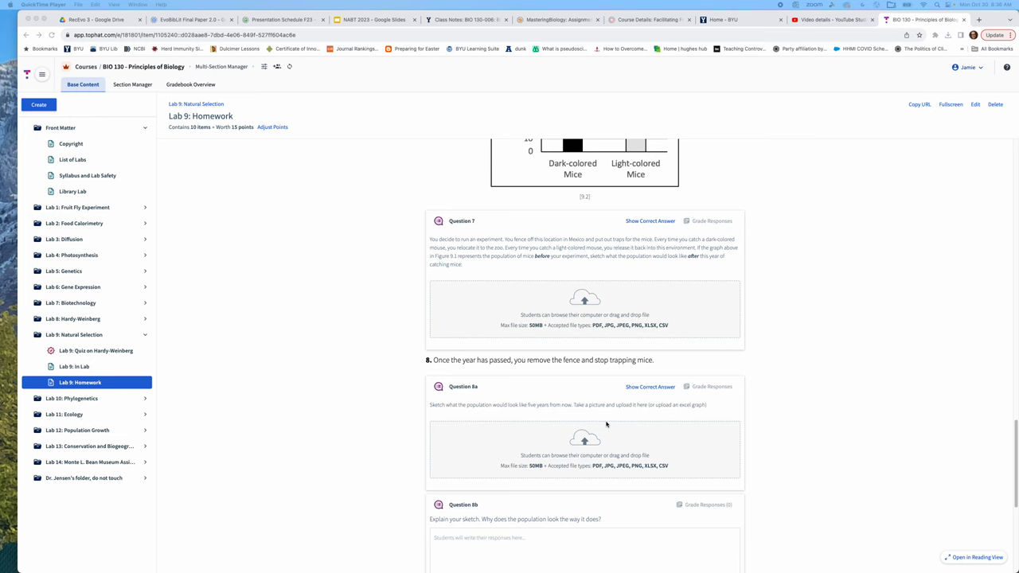
pyautogui.scroll(3)
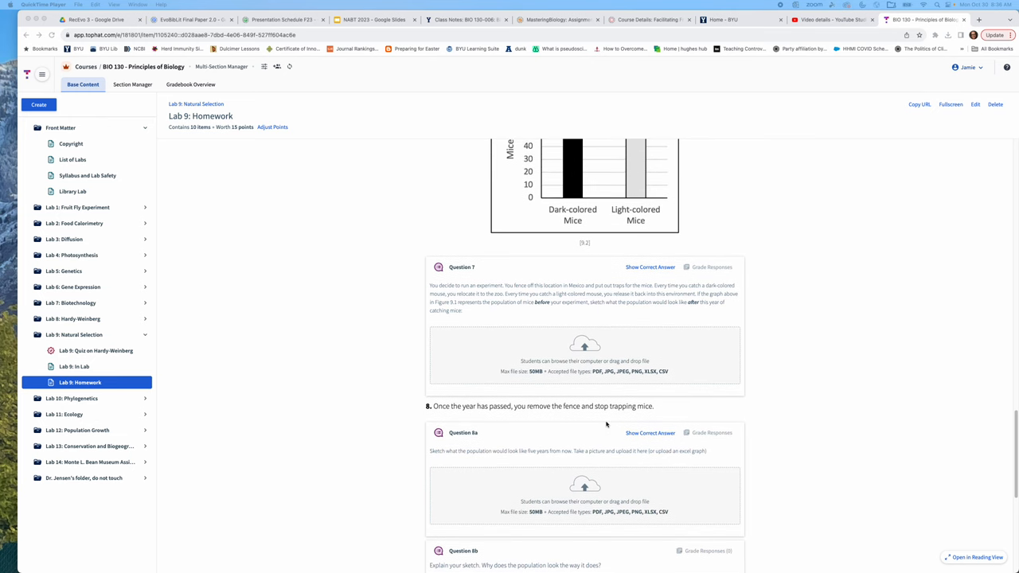
pyautogui.scroll(3)
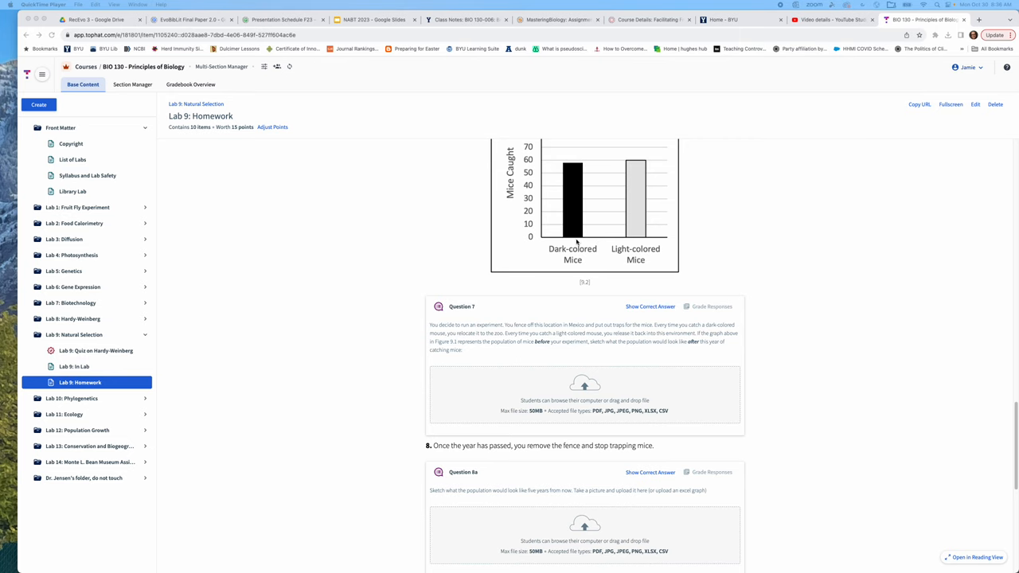
pyautogui.scroll(-3)
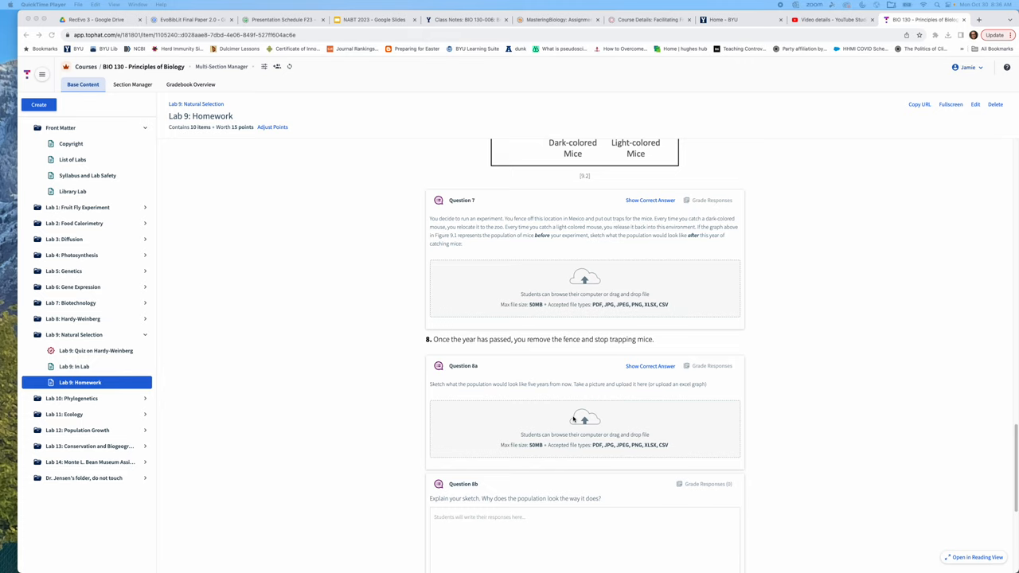
pyautogui.moveTo(582, 487)
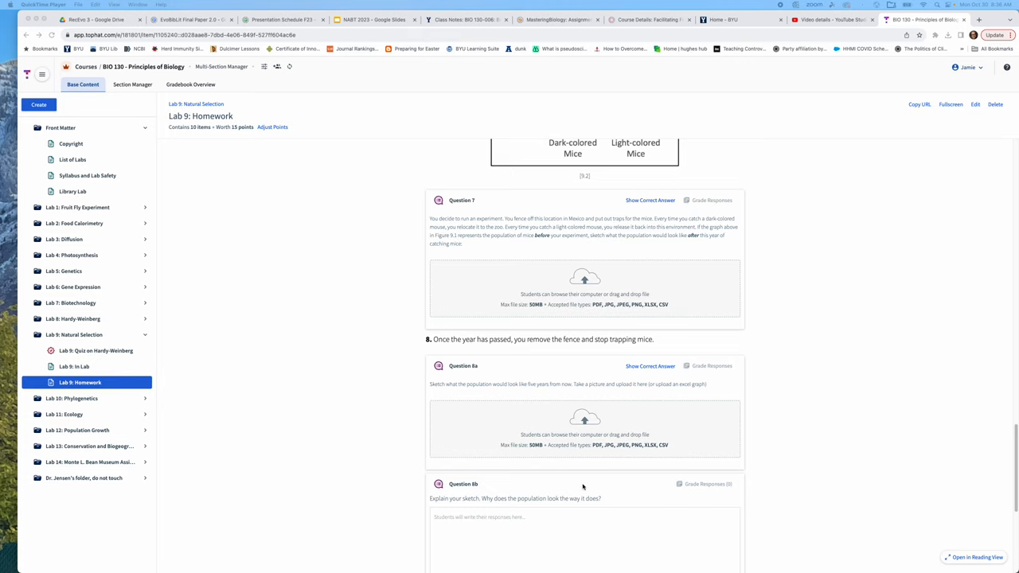
pyautogui.scroll(-3)
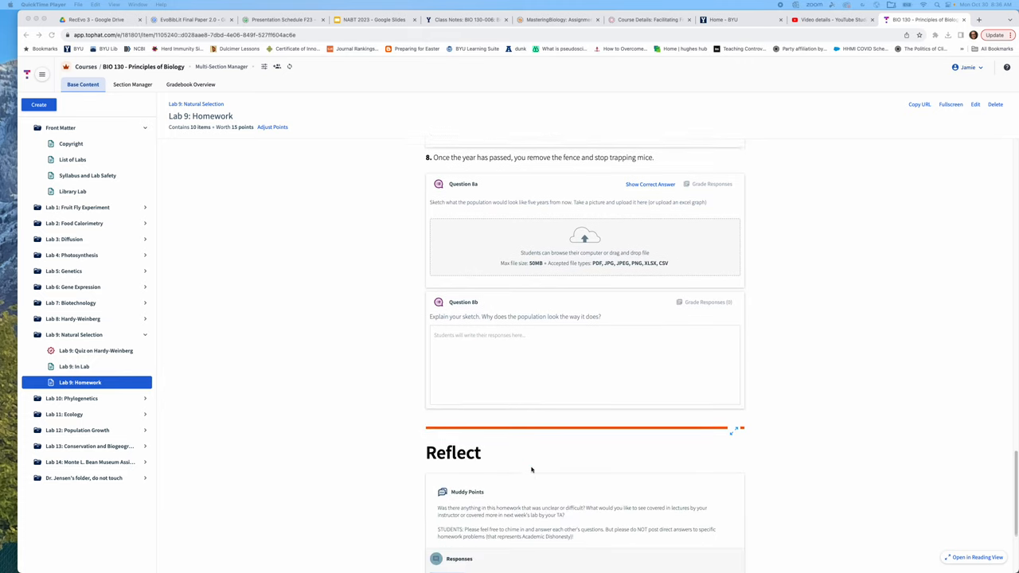
pyautogui.scroll(-3)
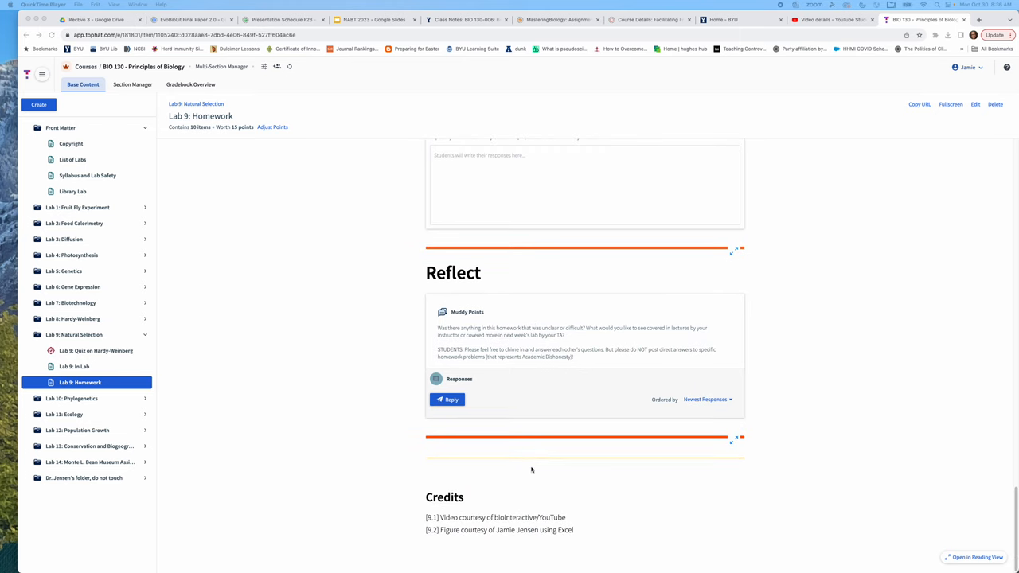